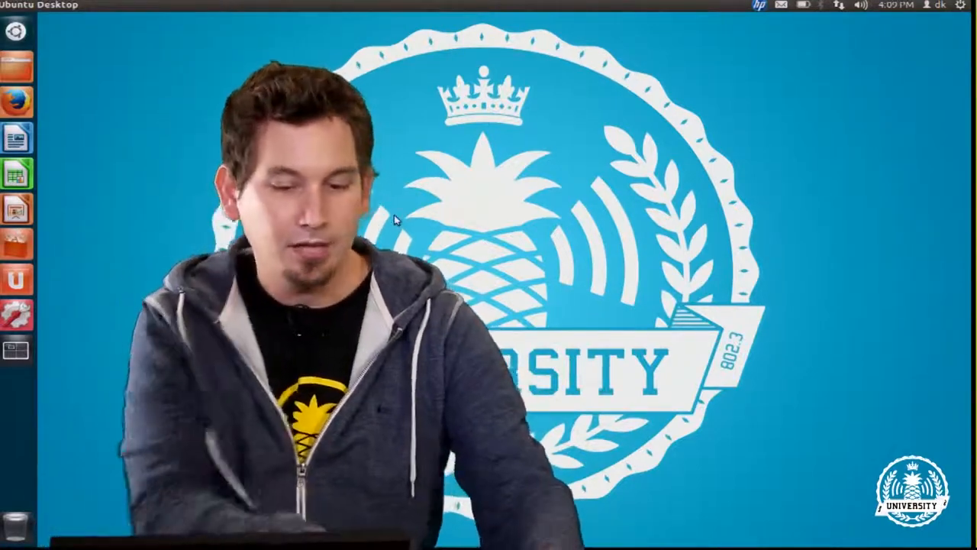
mouse_move(16, 101)
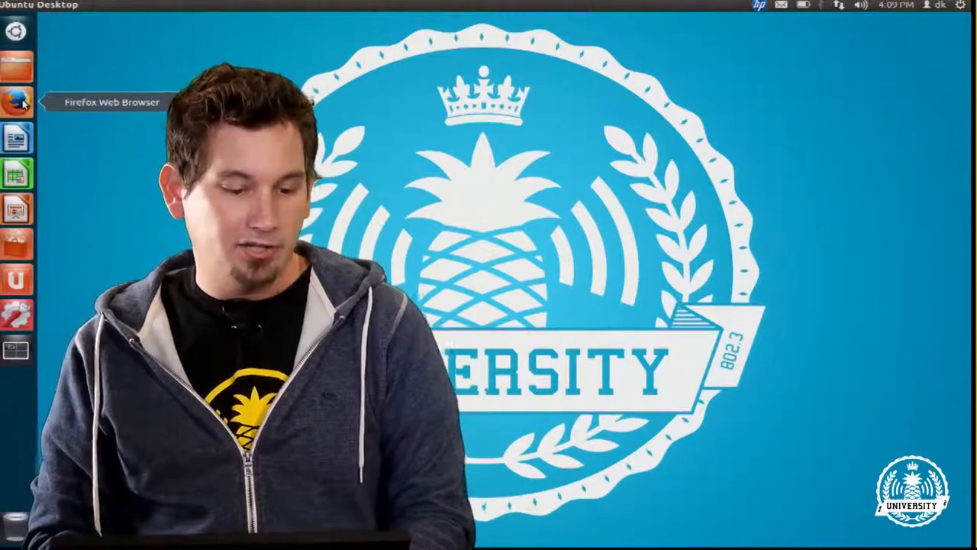
Step: Reach the Pineapple dashboard in Firefox and reveal the Network tile's Internet IP, still unconnected
click(15, 101)
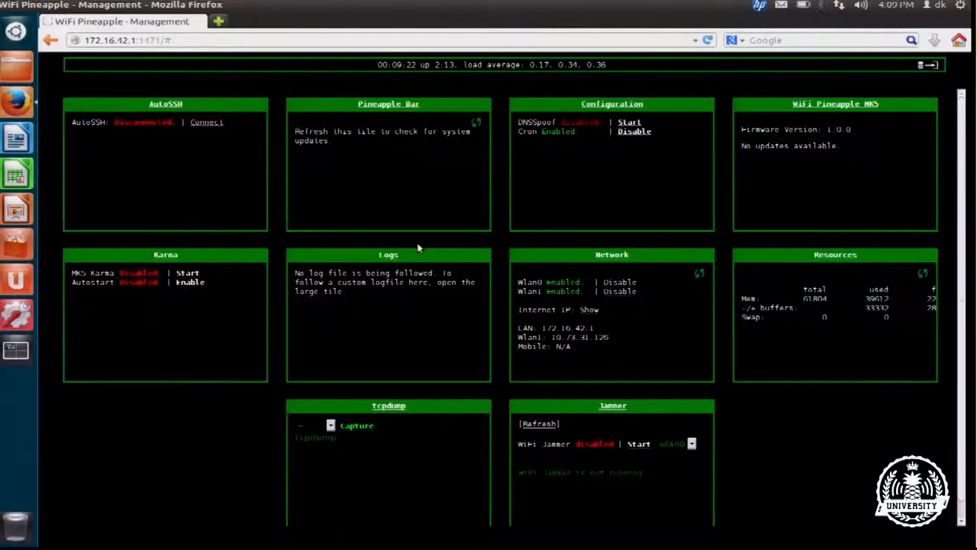
mouse_move(669, 303)
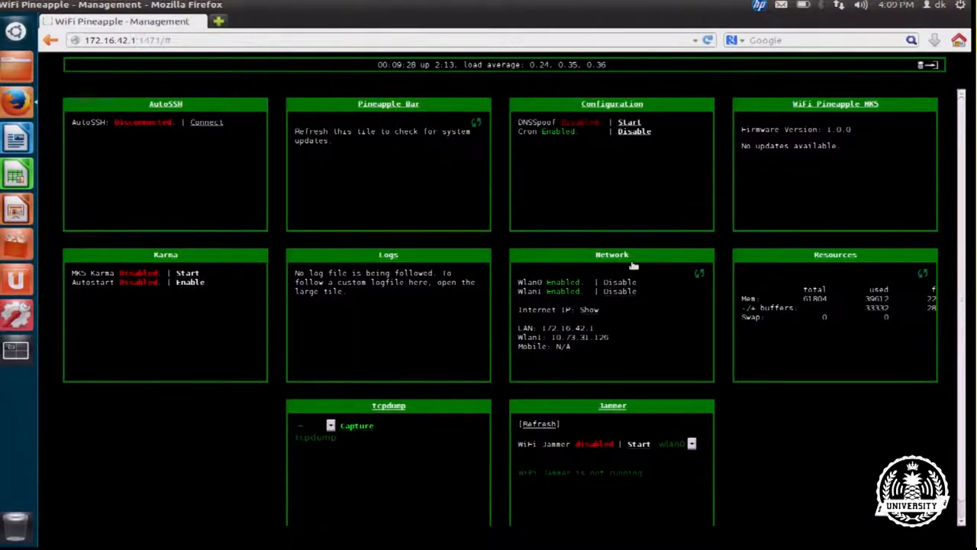
click(589, 309)
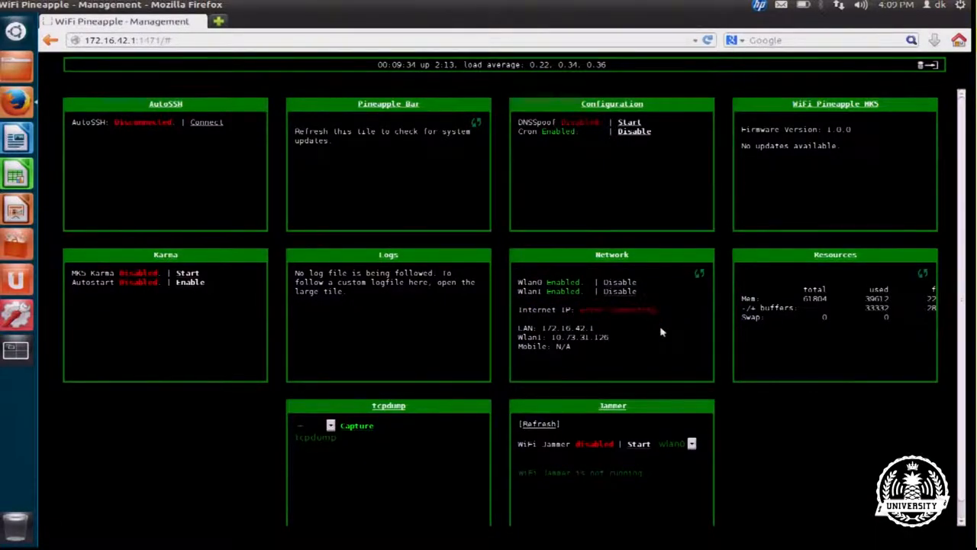
mouse_move(556, 302)
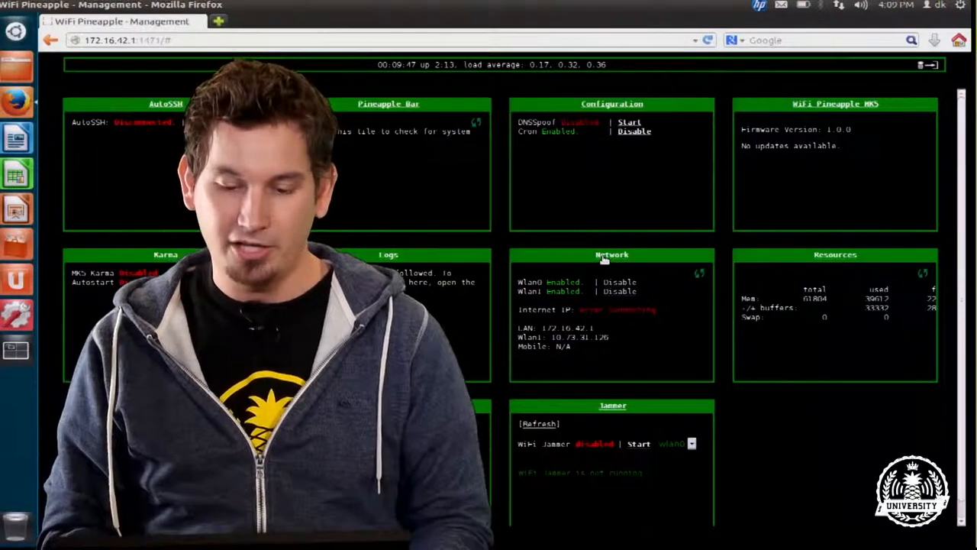
Step: Bring up the Network tile's details in Client Mode
click(611, 253)
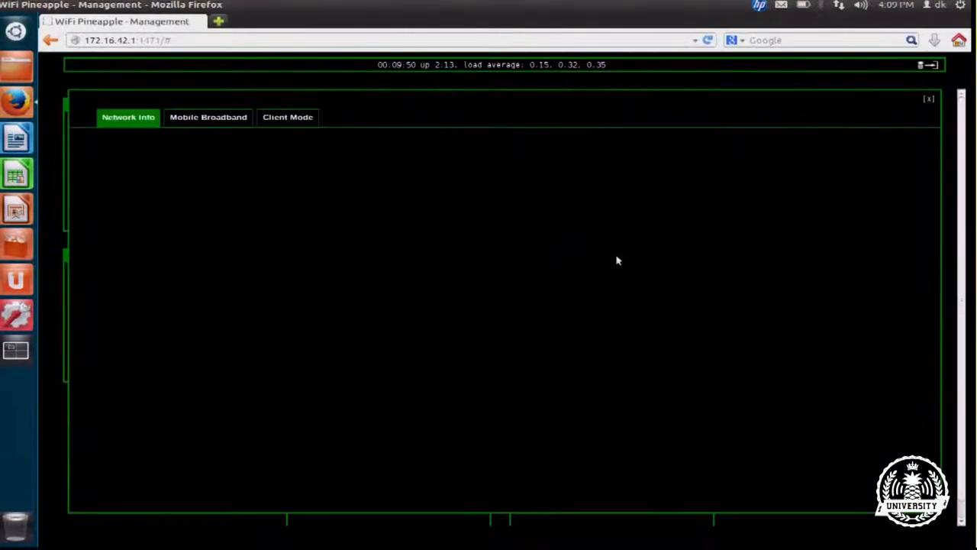
click(287, 116)
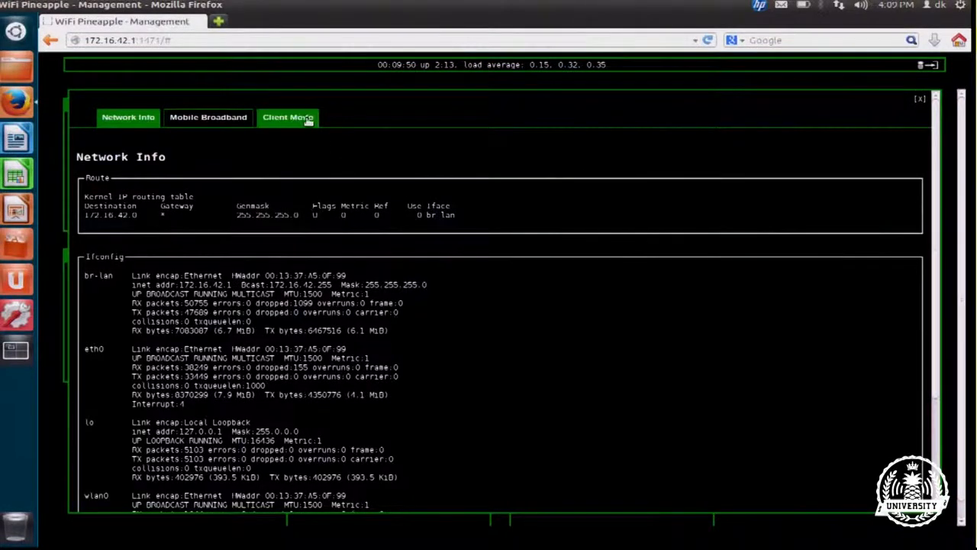
click(287, 116)
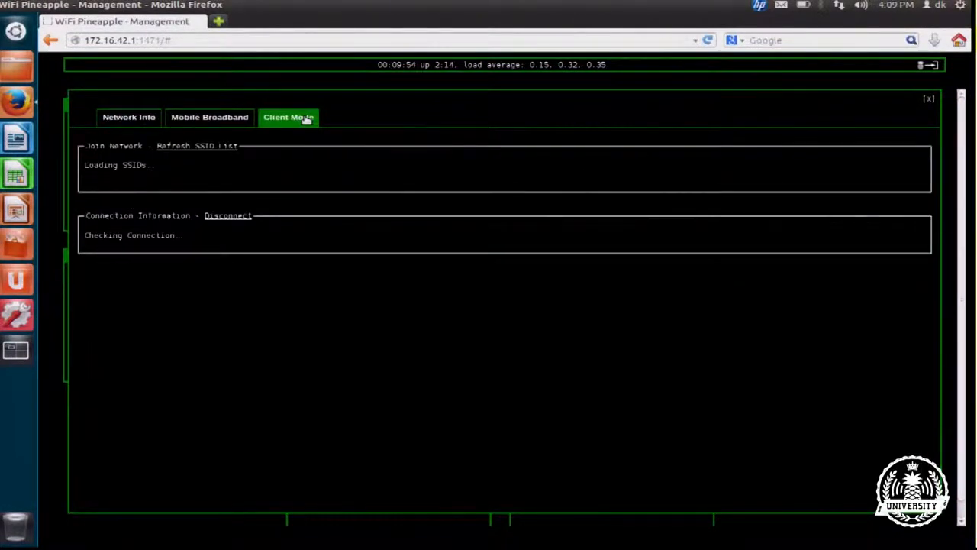
mouse_move(257, 165)
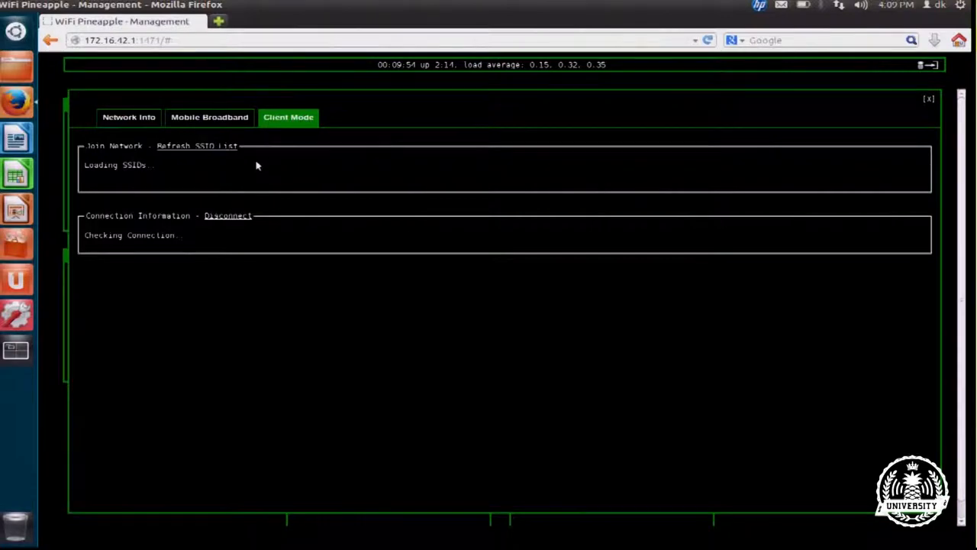
mouse_move(98, 182)
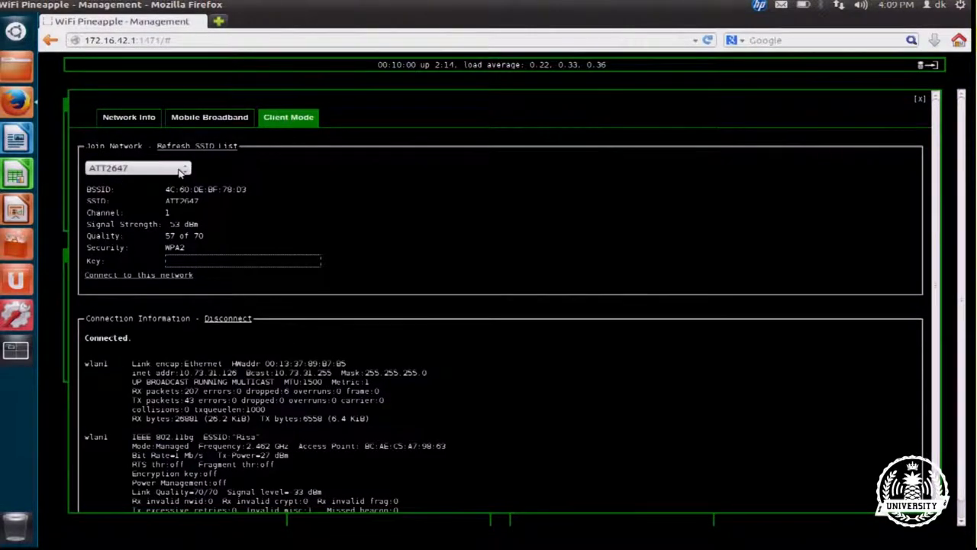
Step: Choose a nearby WPA2 SSID from the list and begin entering its key
click(137, 168)
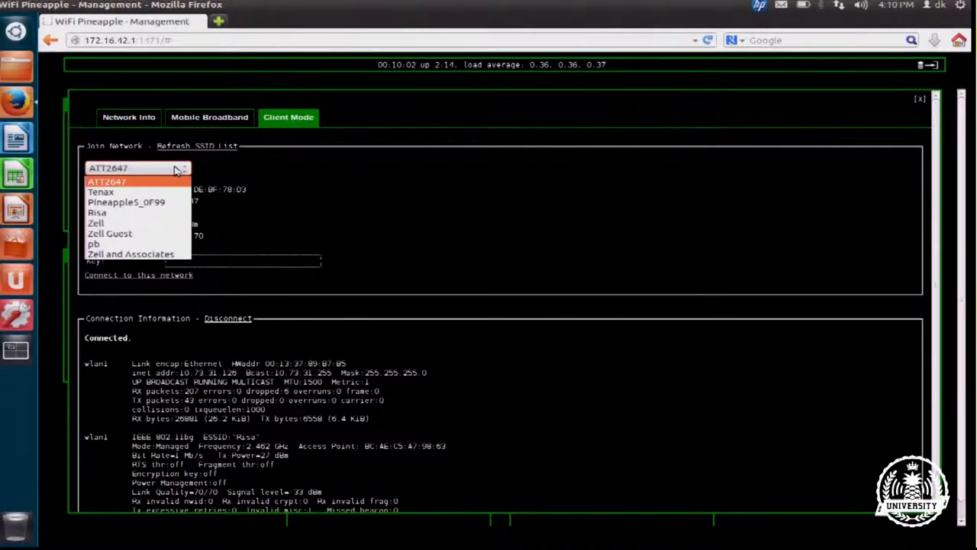
mouse_move(125, 212)
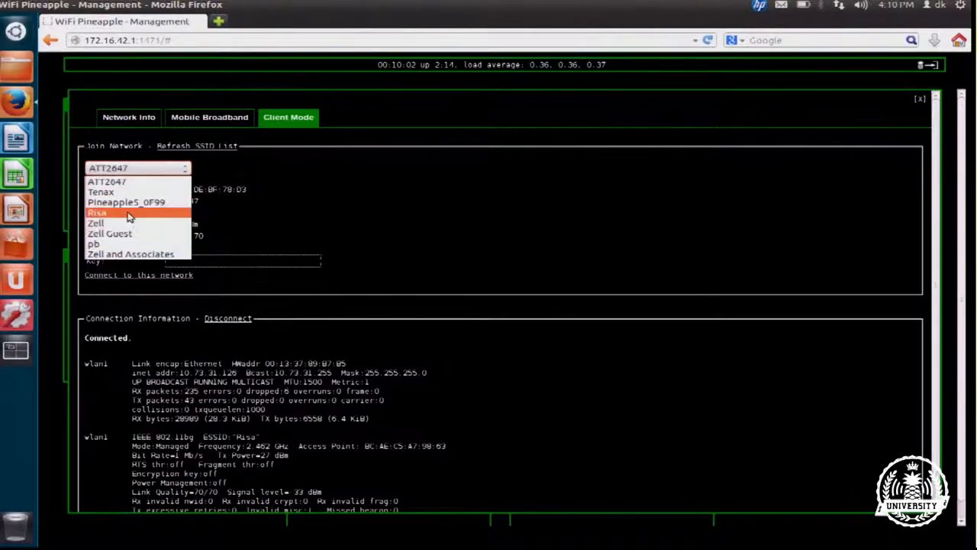
click(98, 212)
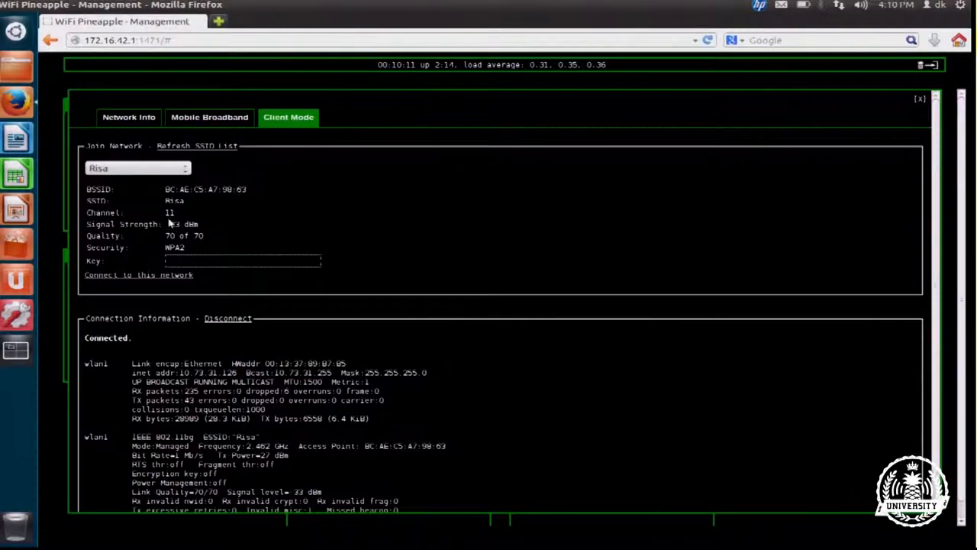
double_click(183, 235)
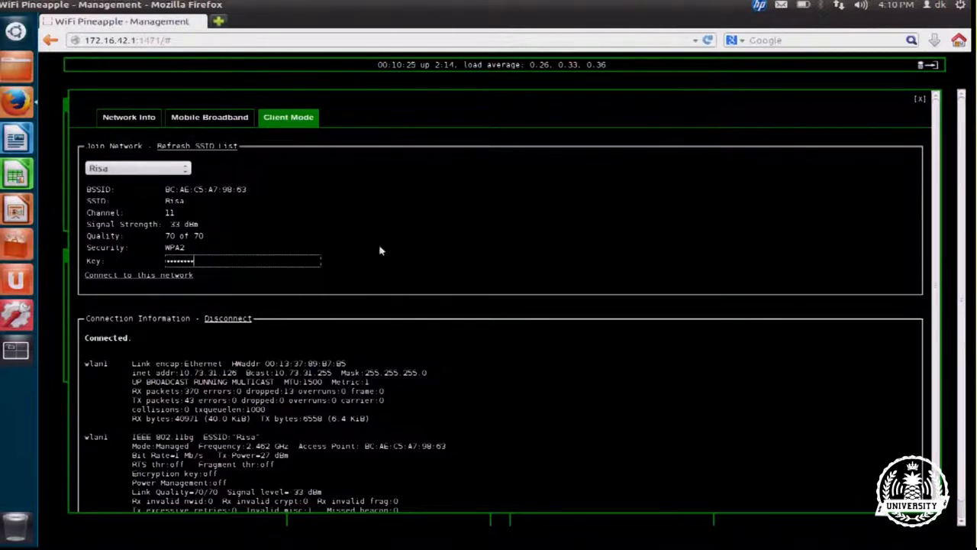
click(138, 275)
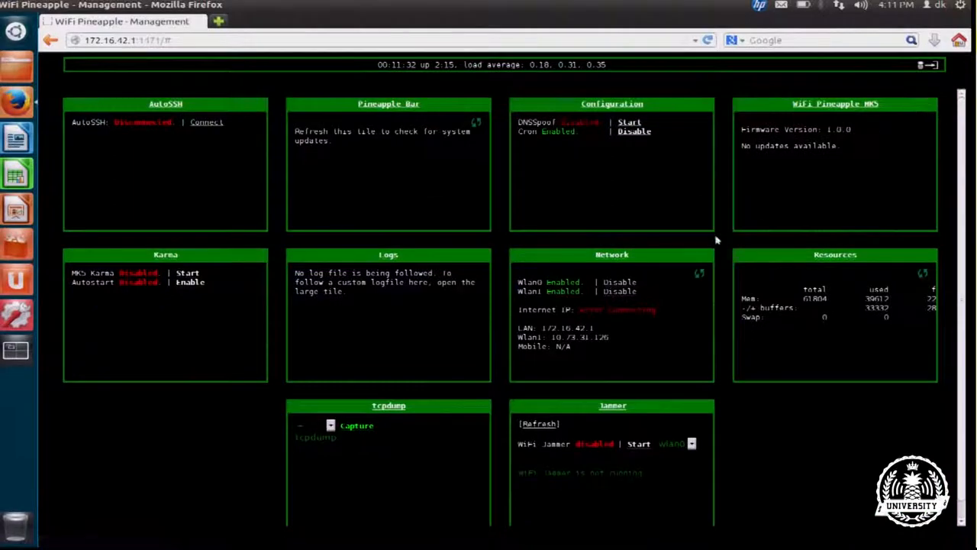
mouse_move(342, 223)
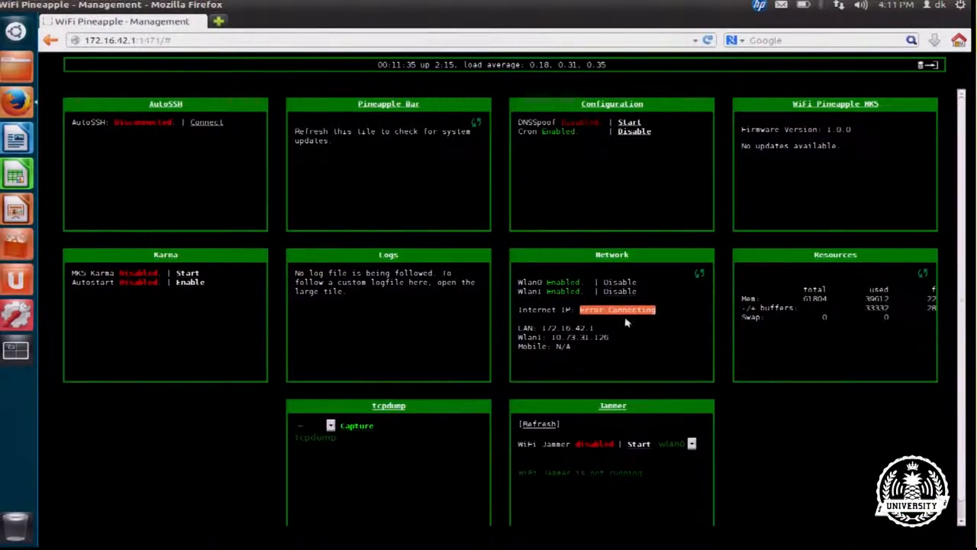
Step: Reveal the Internet IP now assigned on the Network tile and reopen its detailed view
click(616, 308)
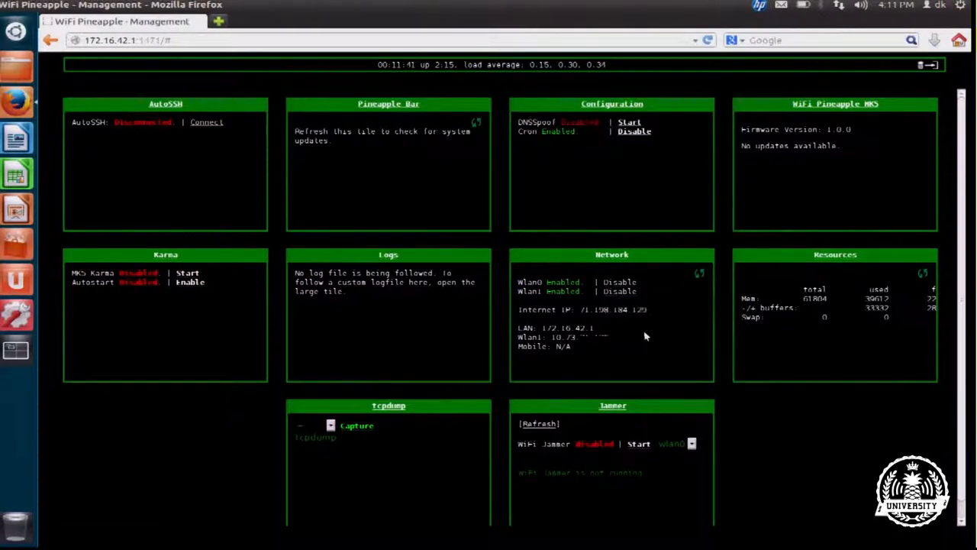
mouse_move(580, 327)
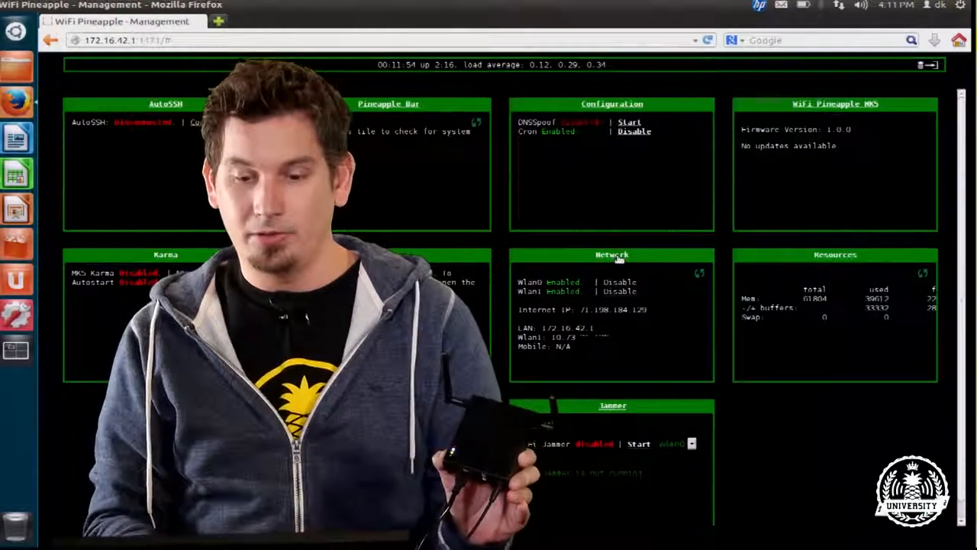
click(610, 254)
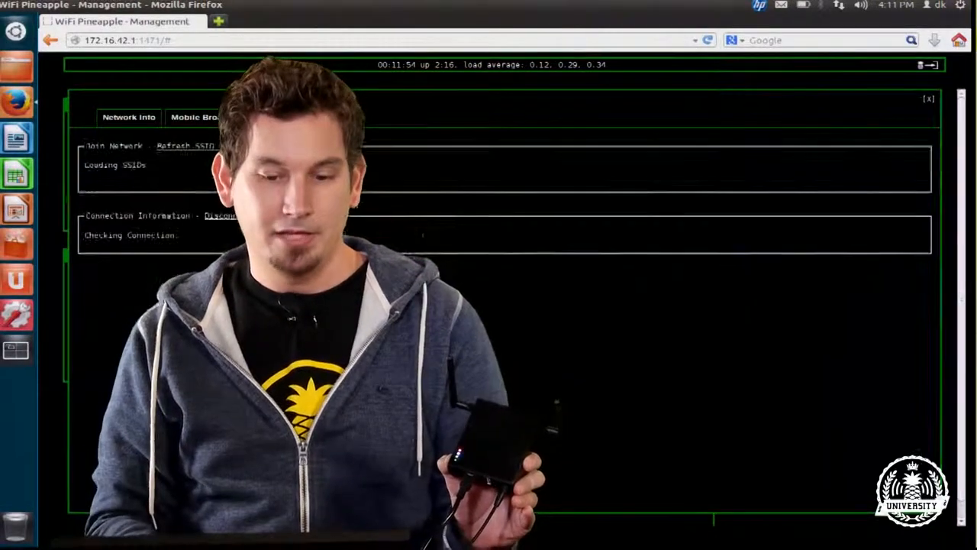